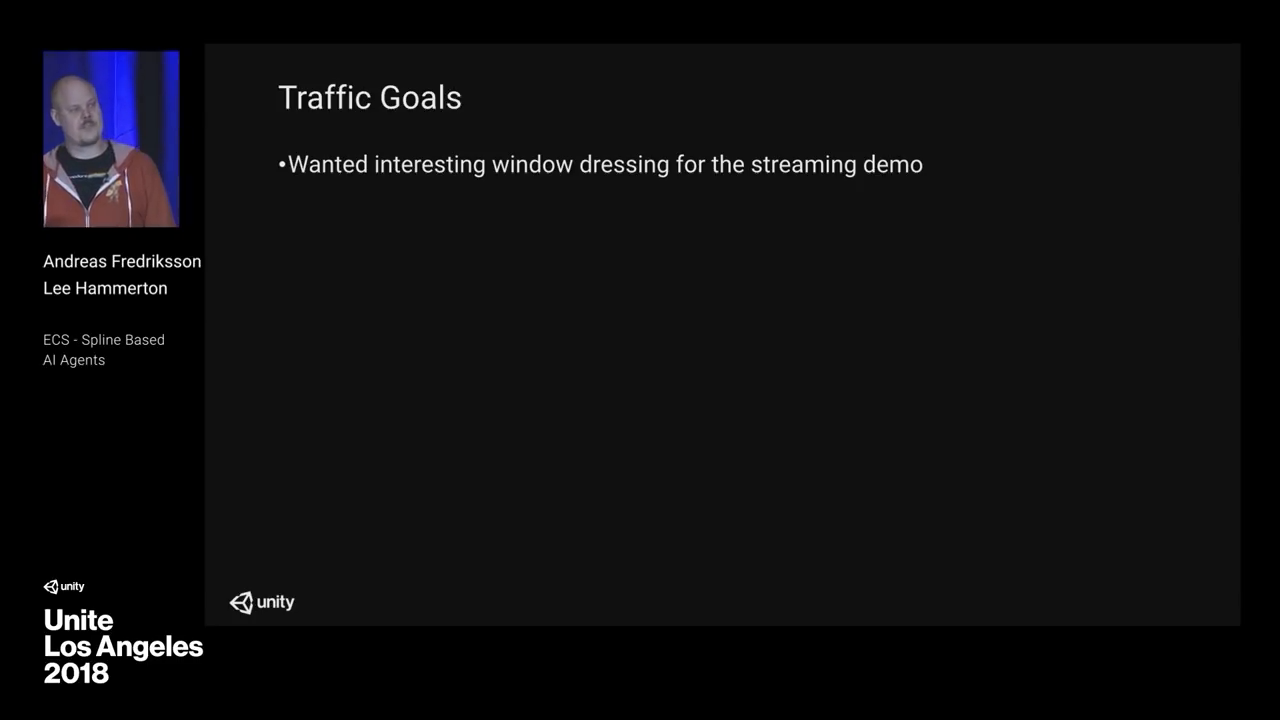
Advance from the Traffic Goals slide toward the Unity spline-path demo.
key("right")
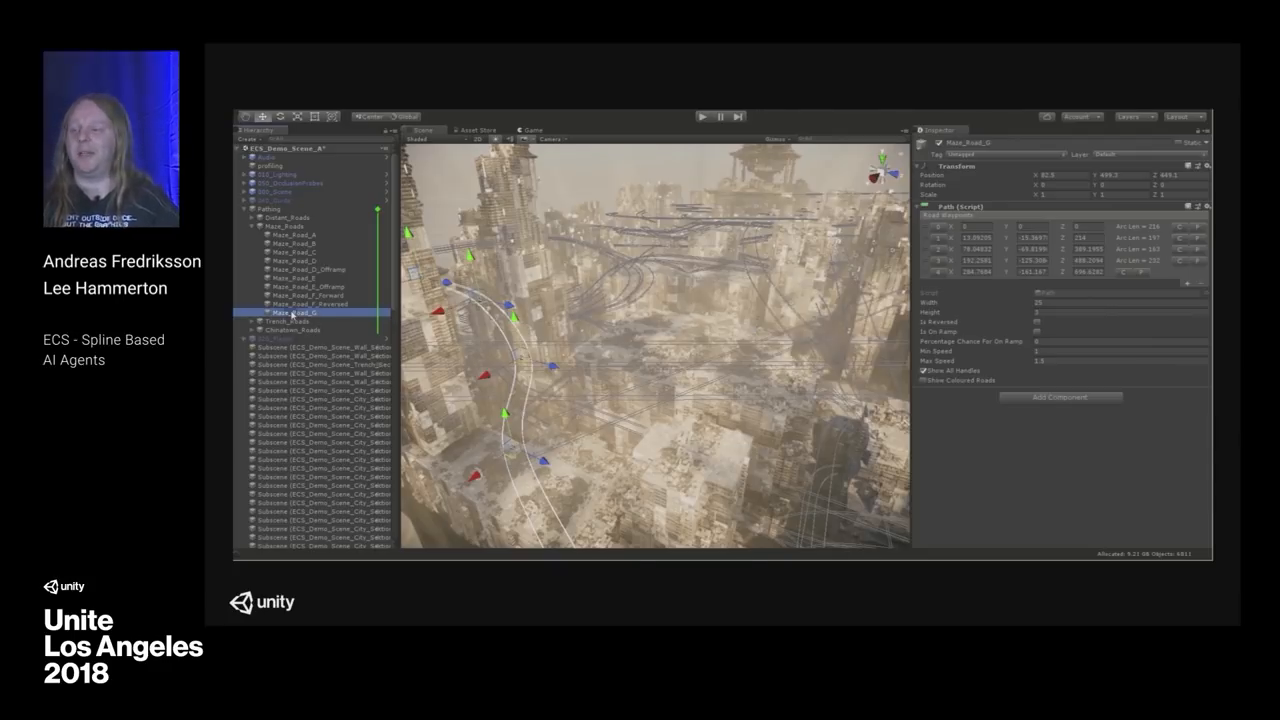
Toggle 'Show Extruded Roads' in the Path (Script) inspector to overlay the lane geometry.
left_click(922, 380)
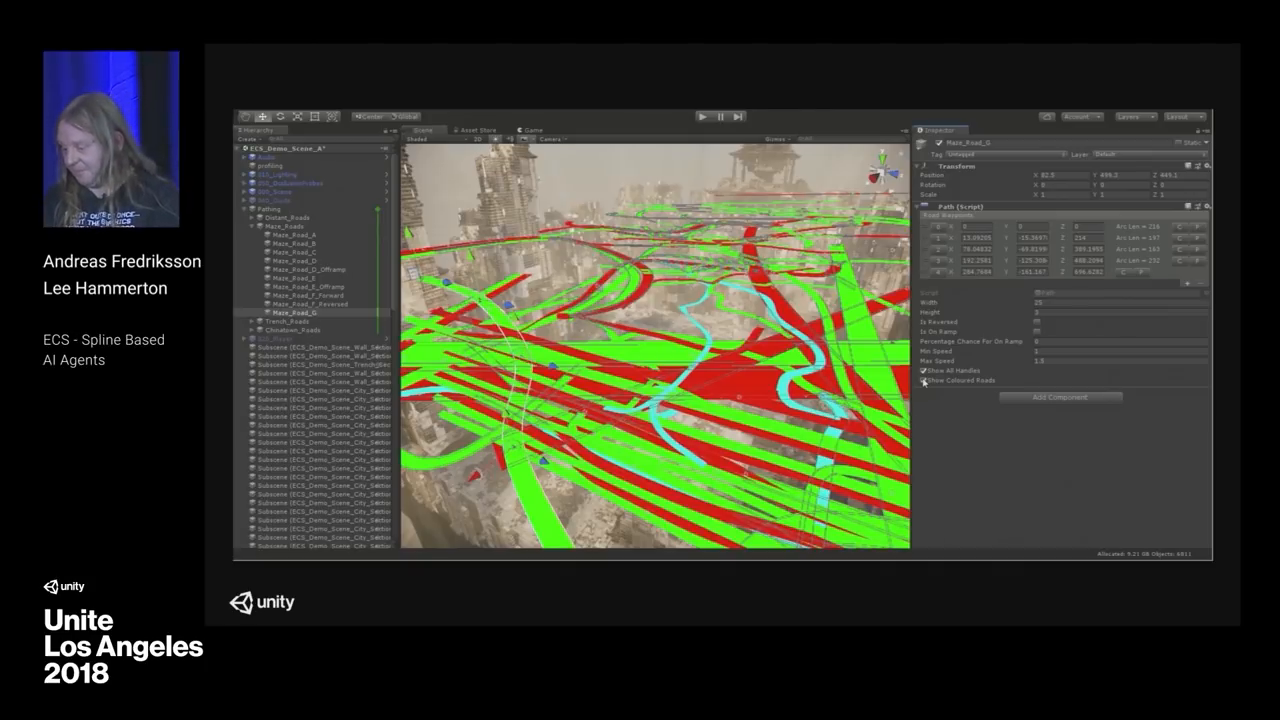
left_click(924, 380)
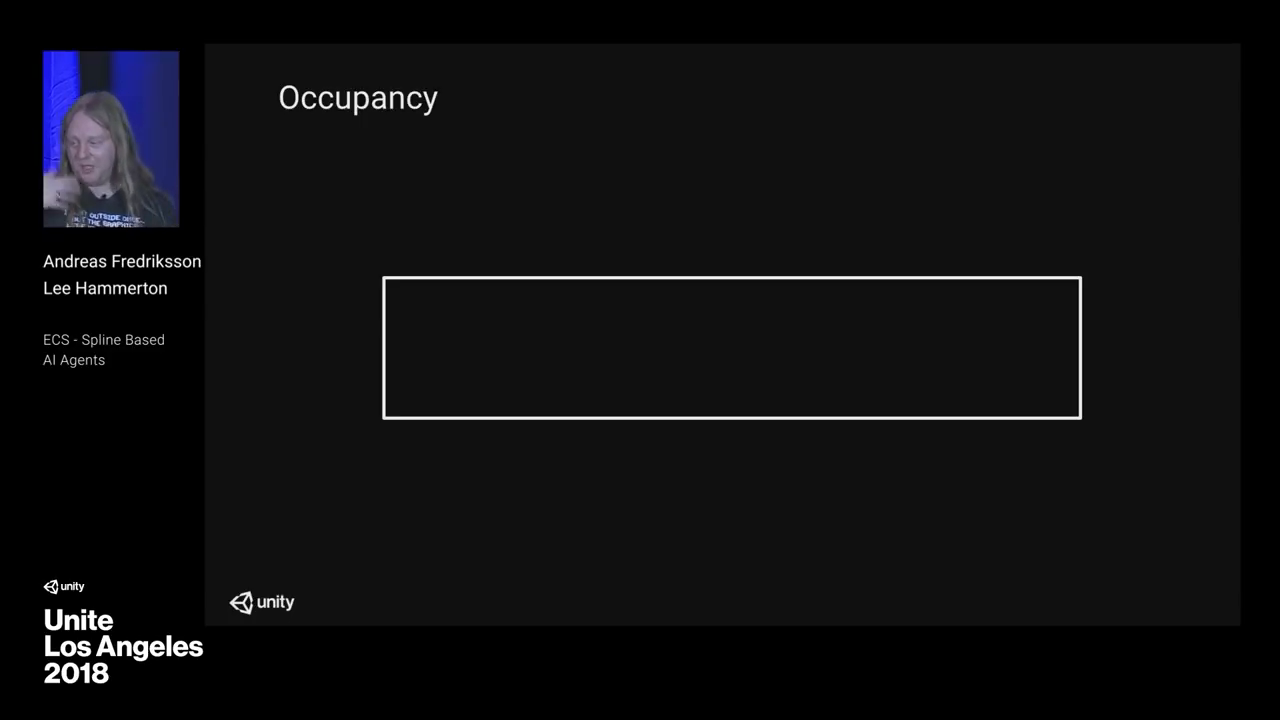
Step the Occupancy slide through clearing the grid, marking occupied slots and propagating speeds.
key("right")
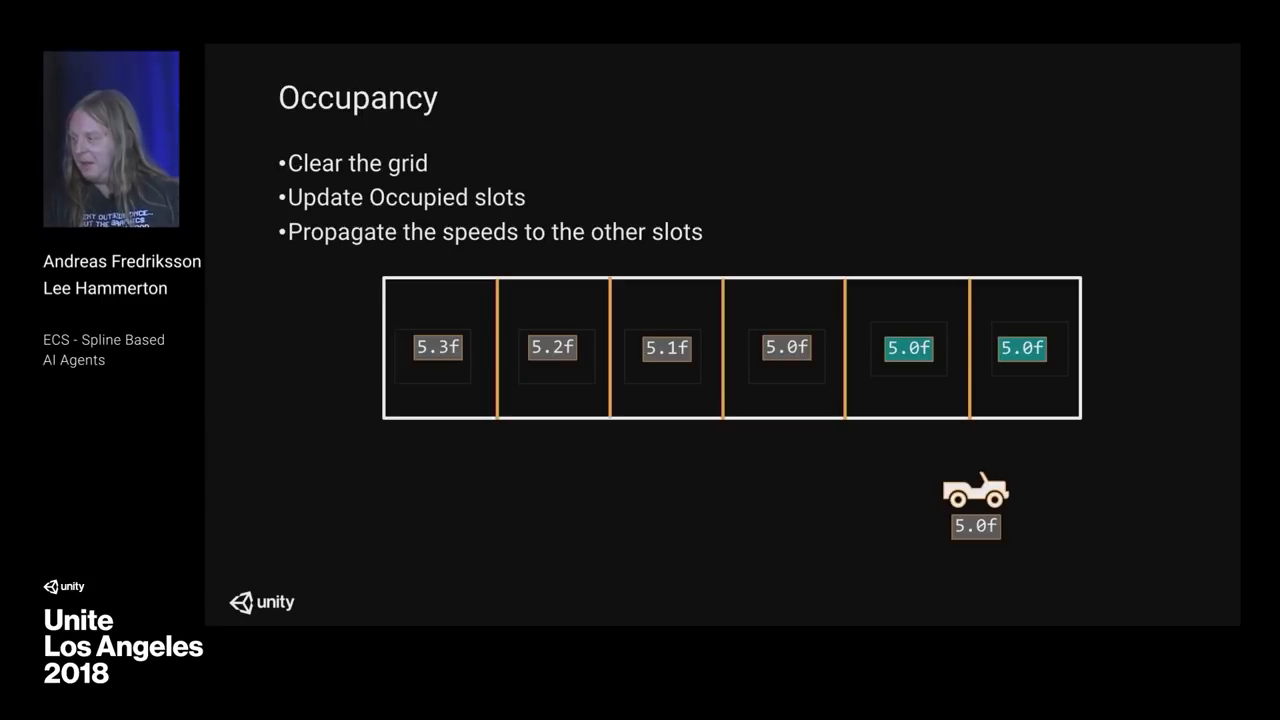
key("right")
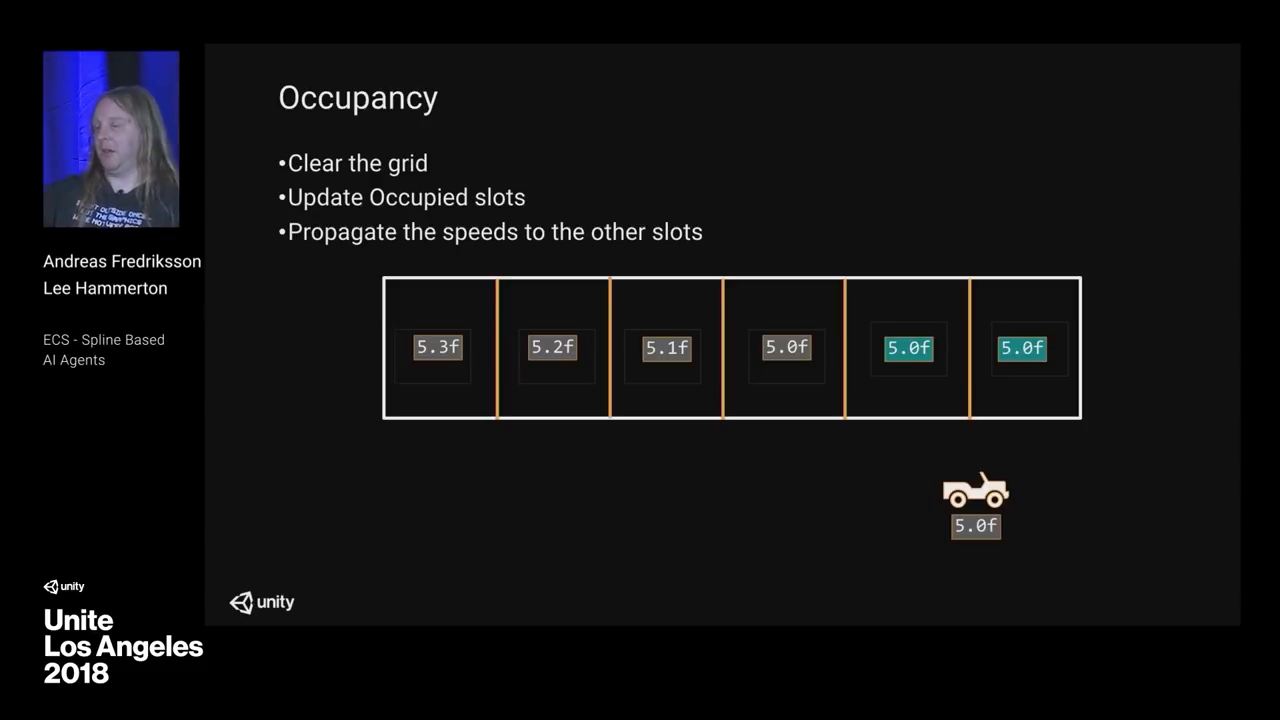
key("right")
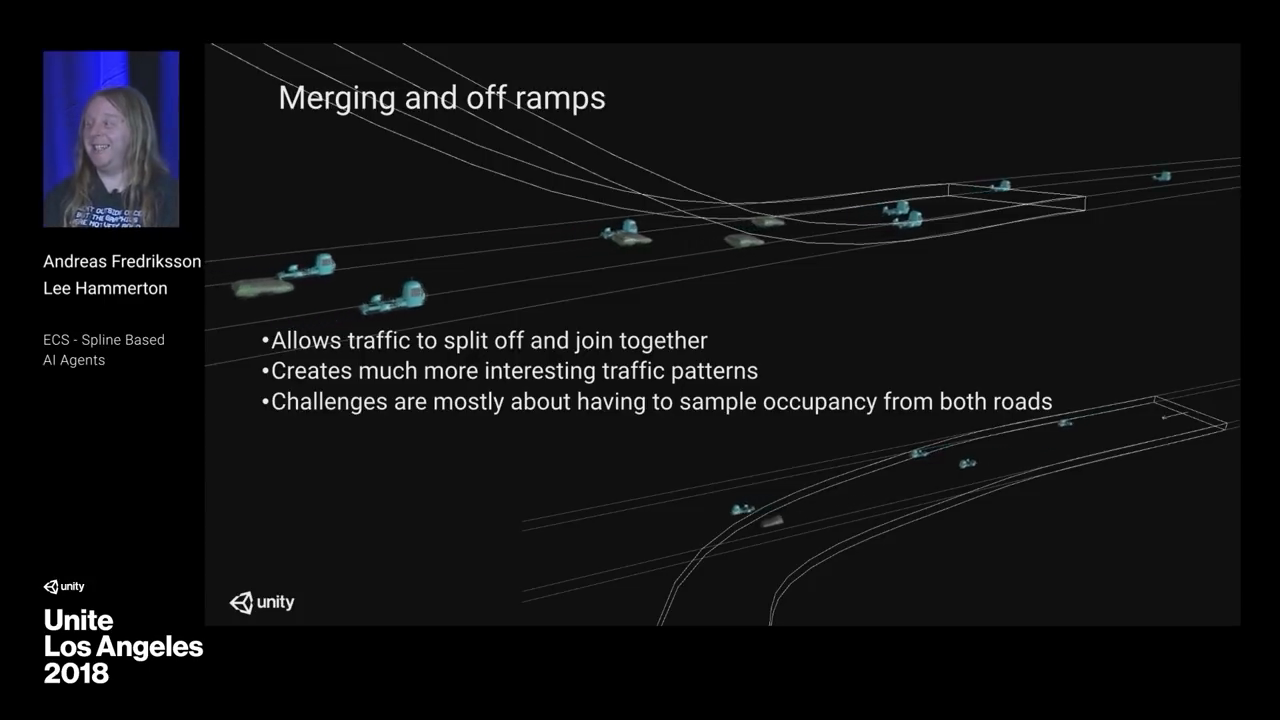
Advance to the Merging and off ramps slide sampling occupancy from both roads.
key("right")
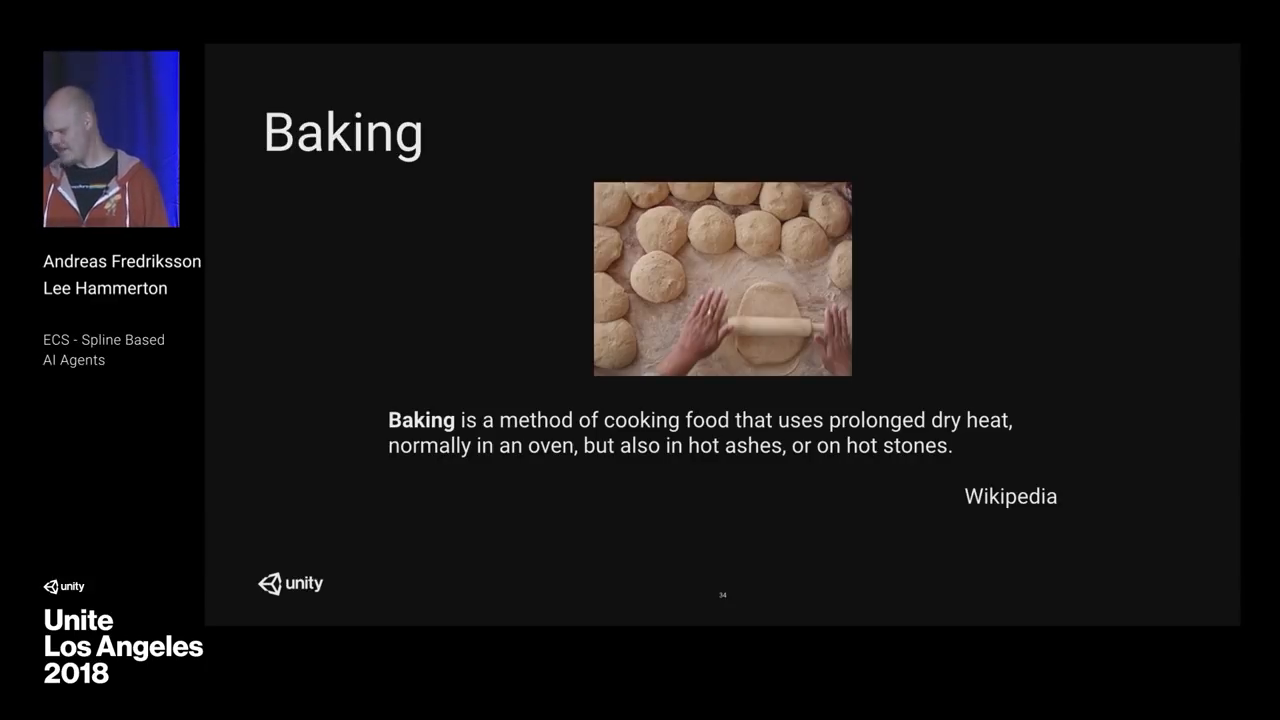
Advance to the Baking slide with the dough photo and Wikipedia quote.
key("Right")
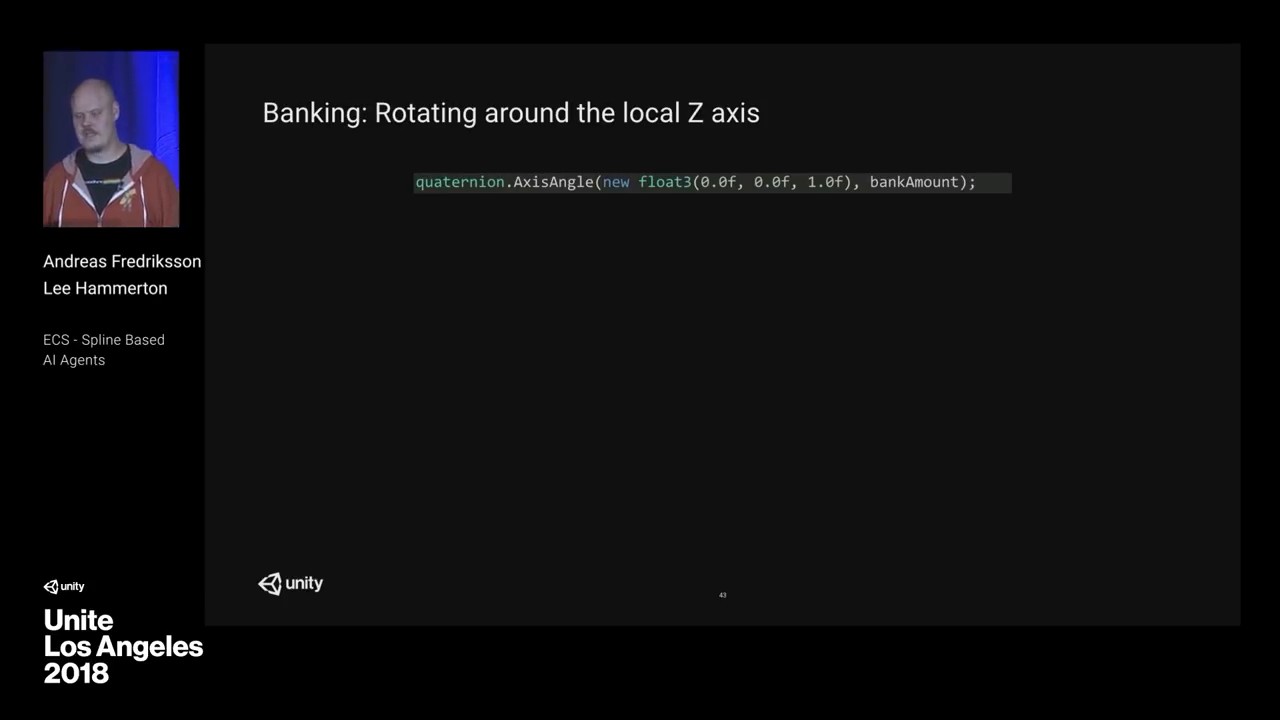
Advance to the Banking slide rotating around the local Z axis with quaternion.AxisAngle.
key("Right")
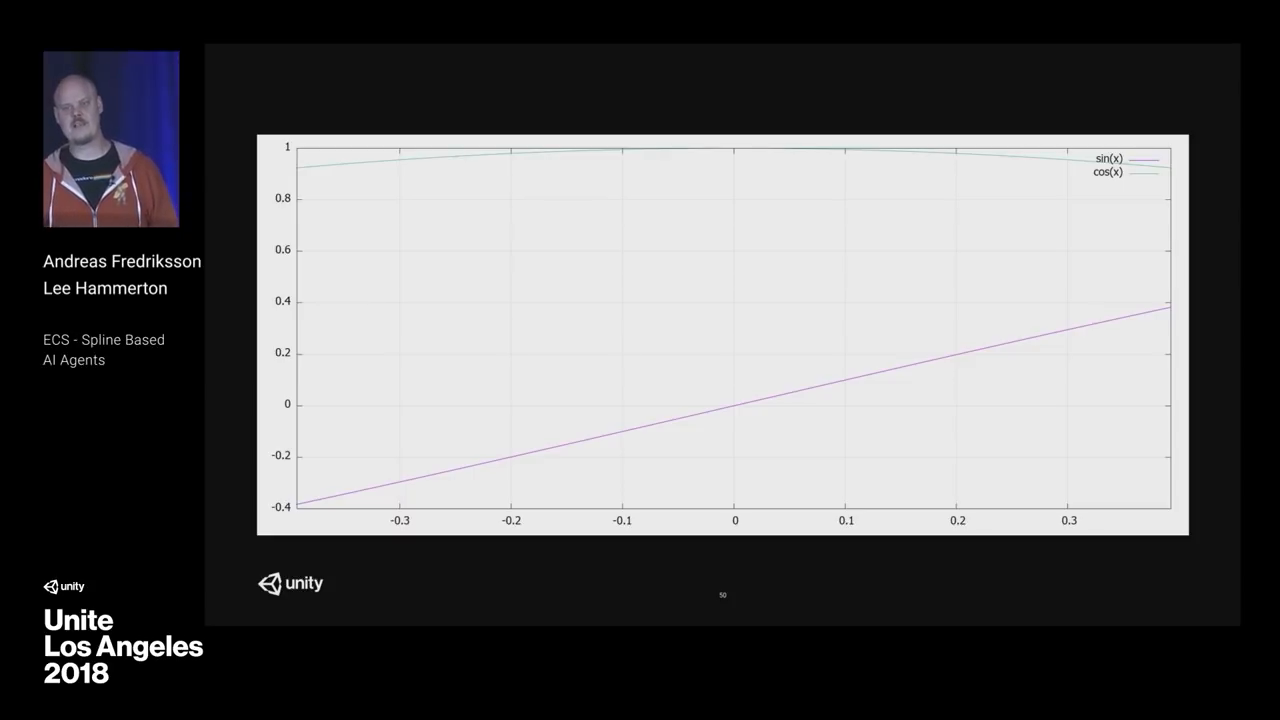
Advance to the slide plotting sin(x) and cos(x) for small angles.
key("right")
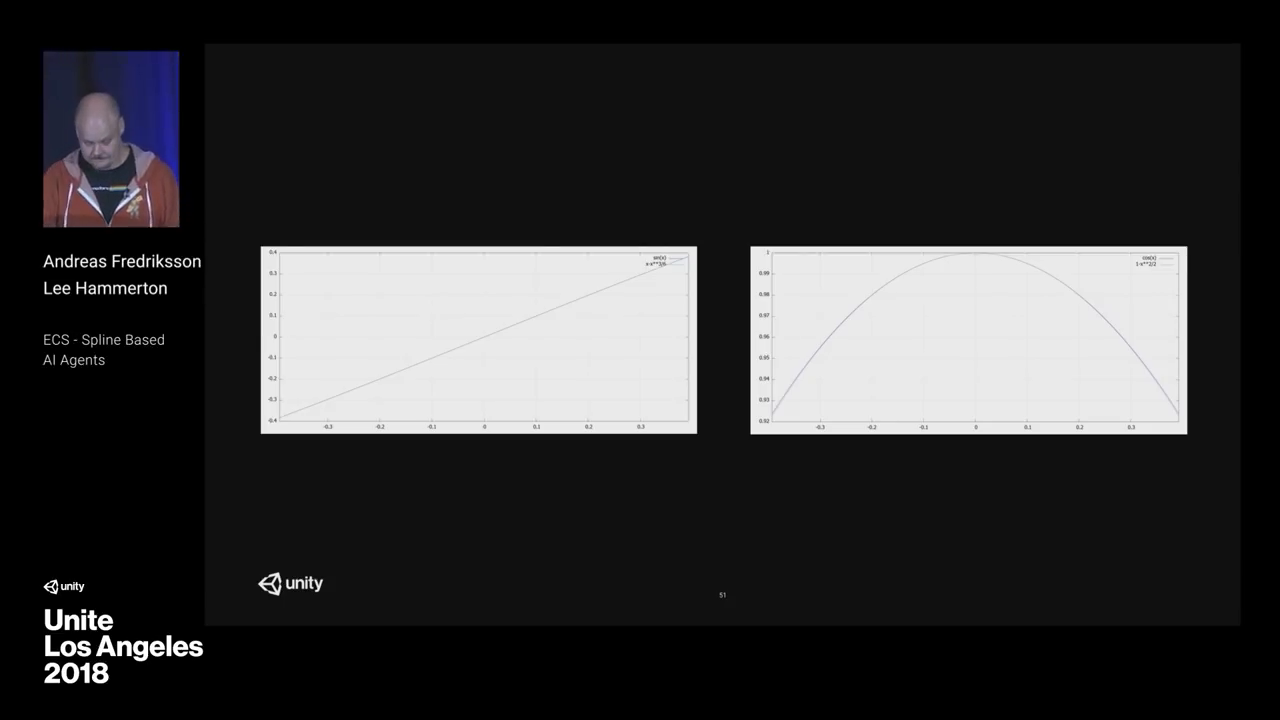
key("right")
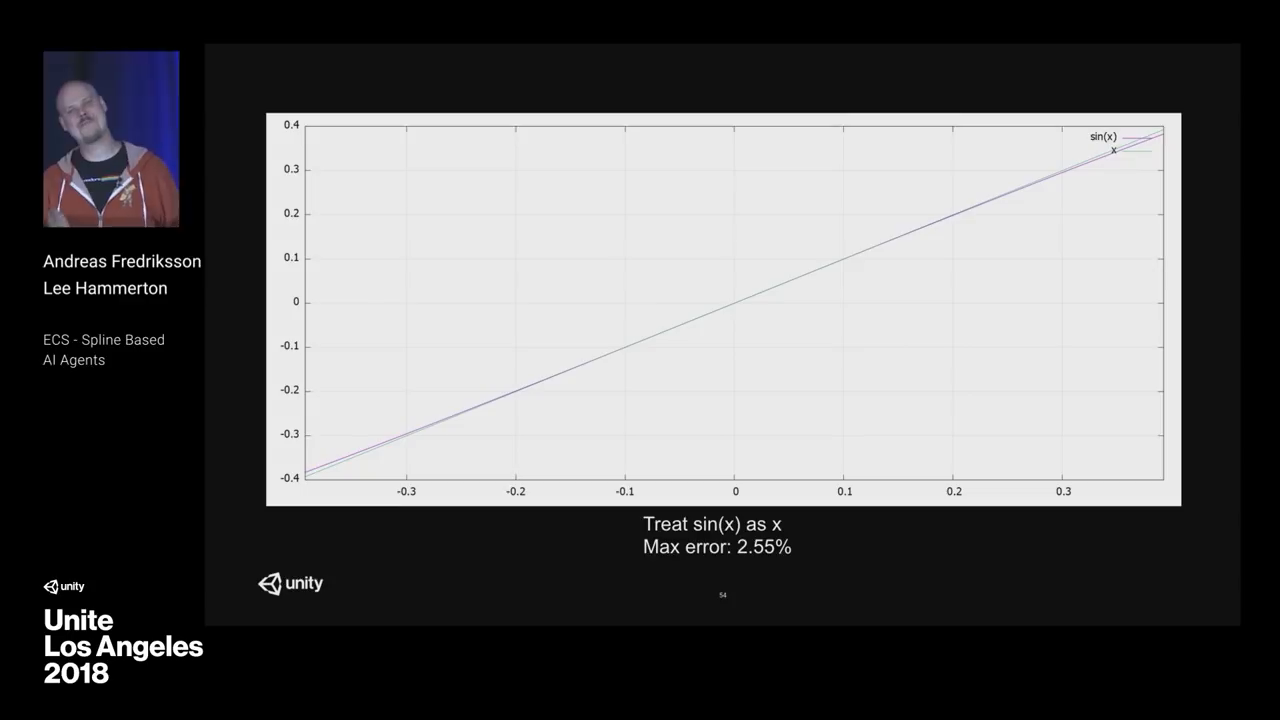
Advance to the 'Treat cos(x) as 1, max error ~7.5%' slide.
key("right")
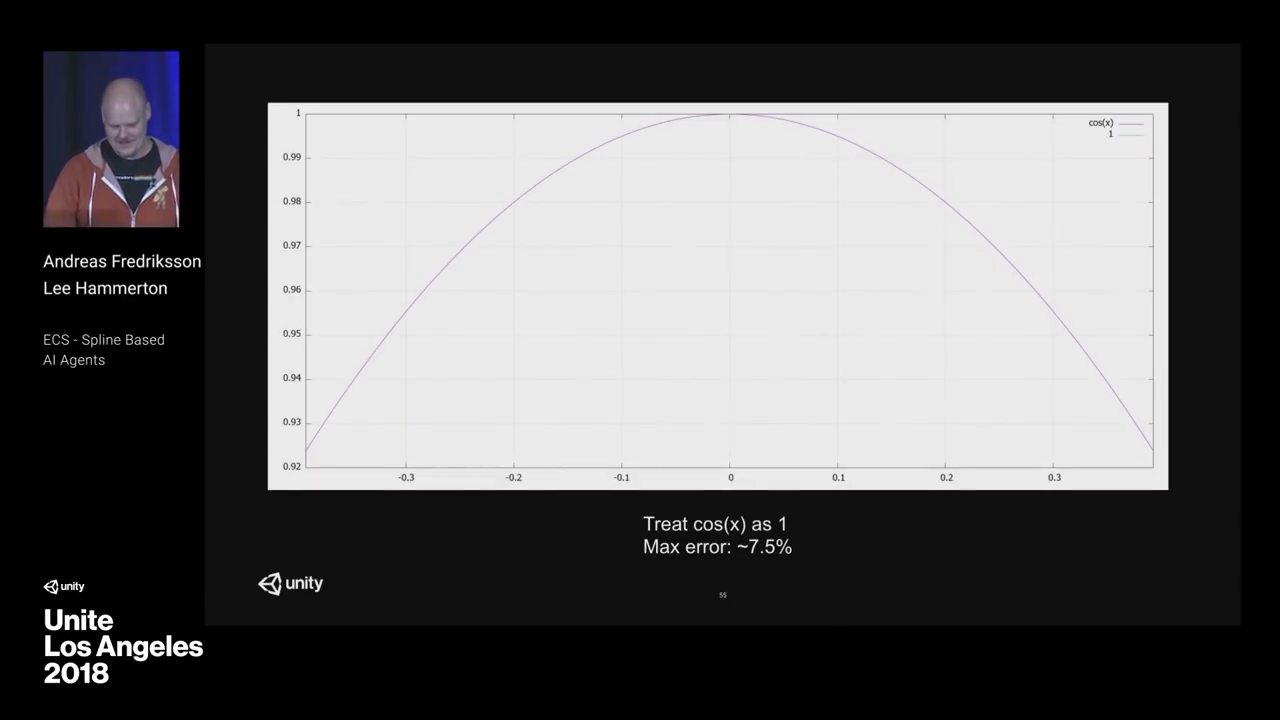